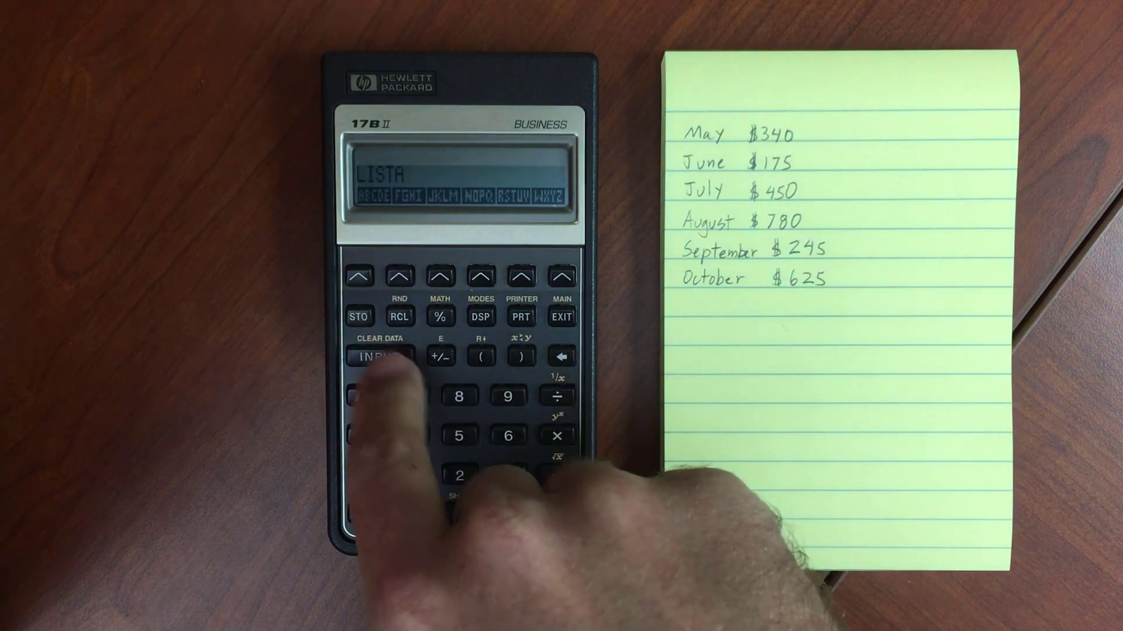
# - Confirm LISTA as the name of the monthly-bills list
pyautogui.click(381, 358)
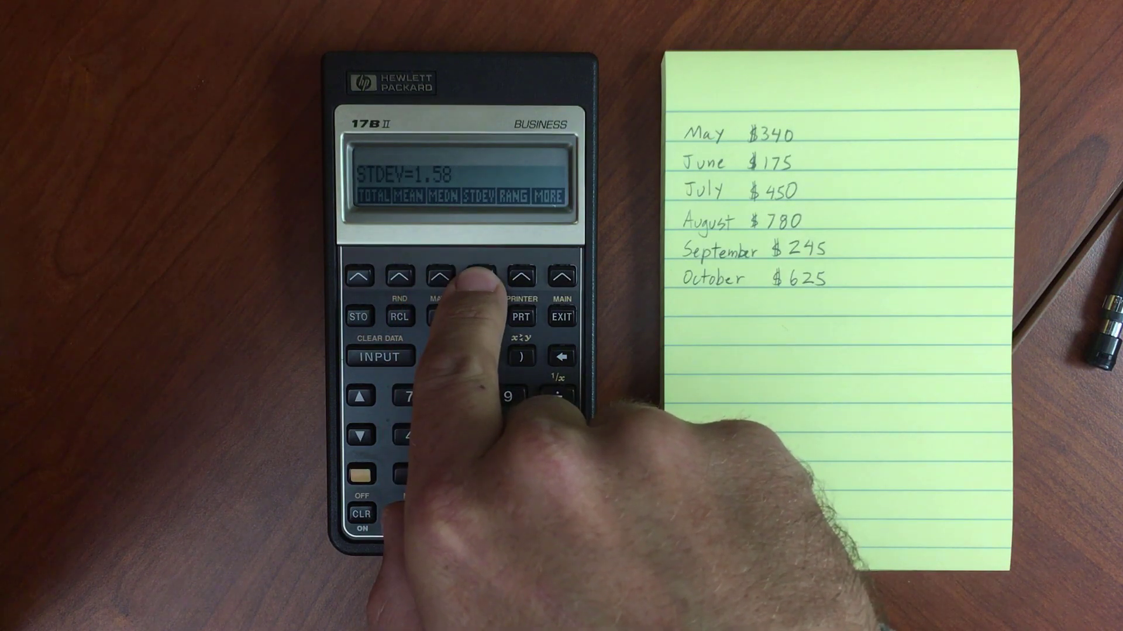
# - Compute the standard deviation of the bill amounts, giving 1.58
pyautogui.click(517, 277)
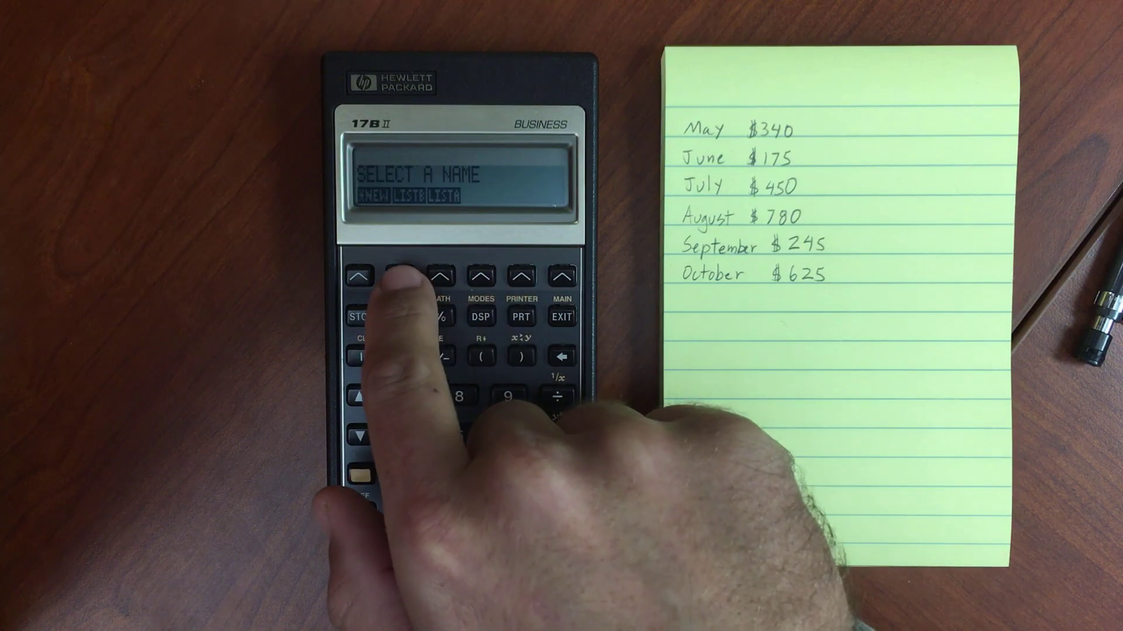
# - Retrieve a saved list from the SELECT A NAME menu, ready for item 6
pyautogui.click(399, 277)
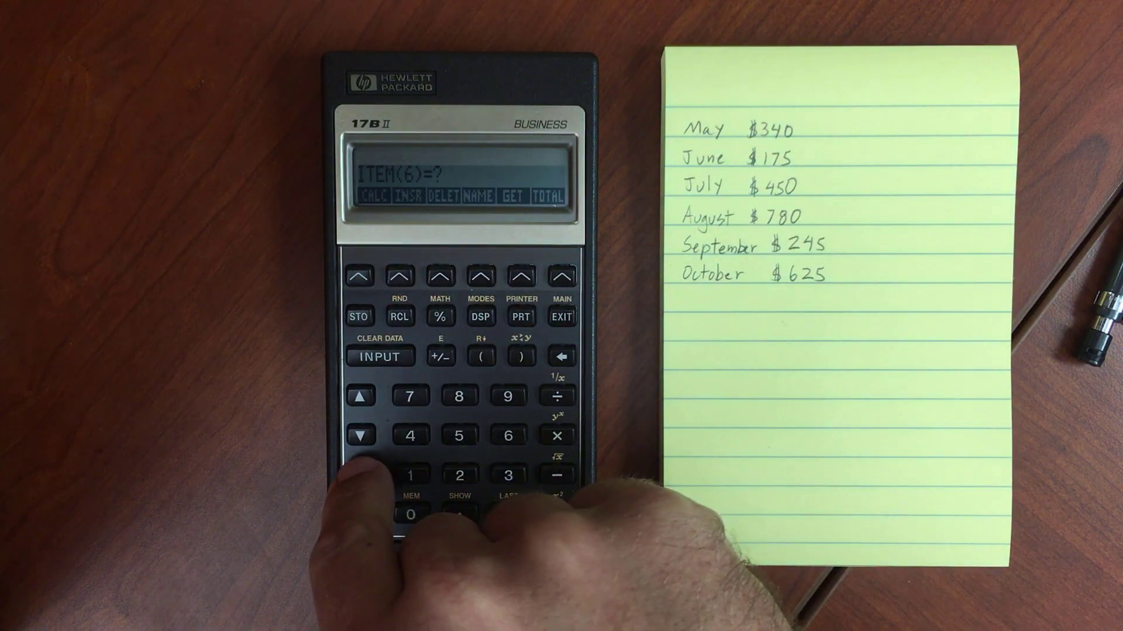